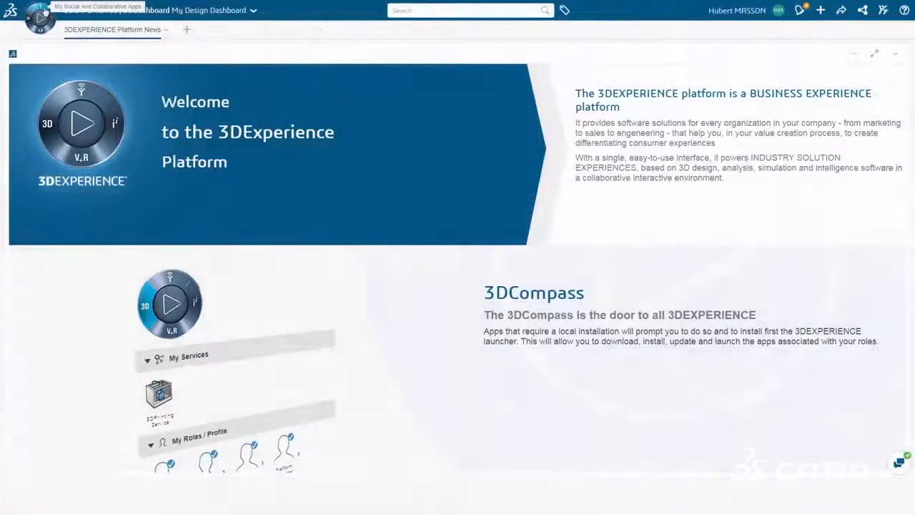
- Browse the apps and communities panel, then save the modified left exhaust part
click(39, 20)
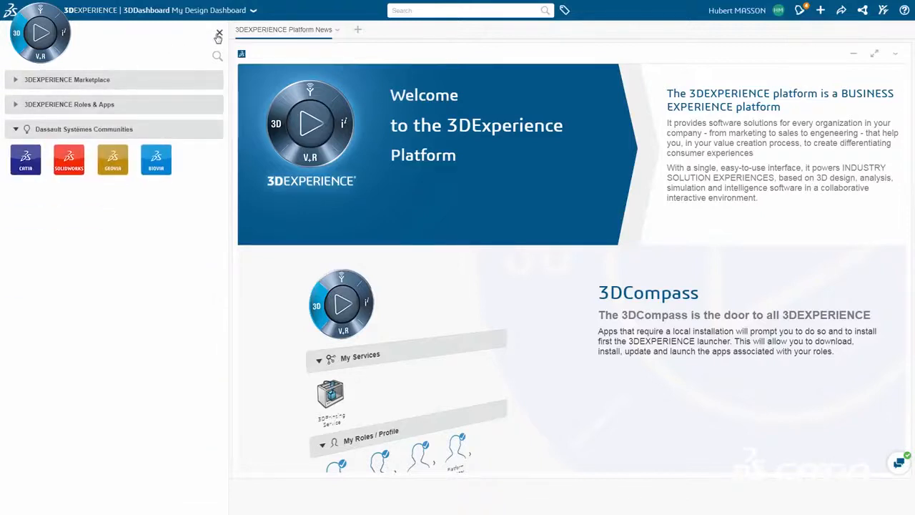
click(218, 36)
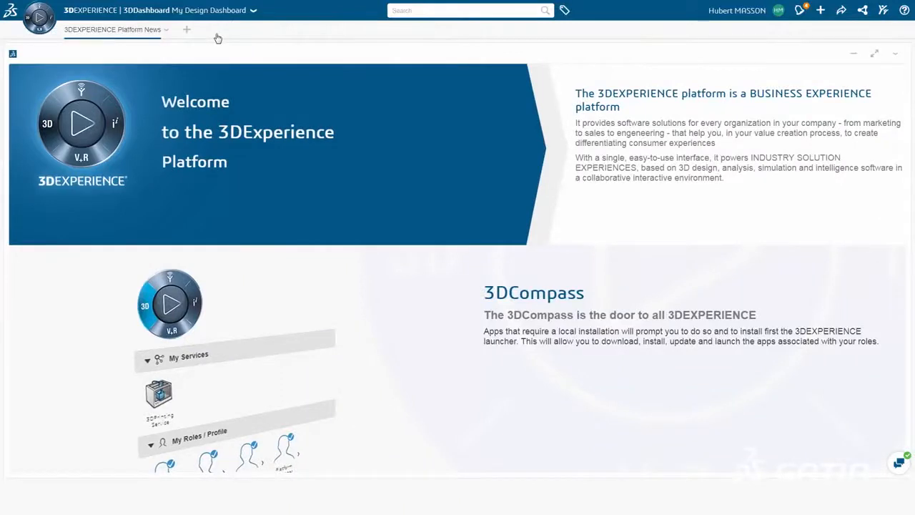
click(81, 123)
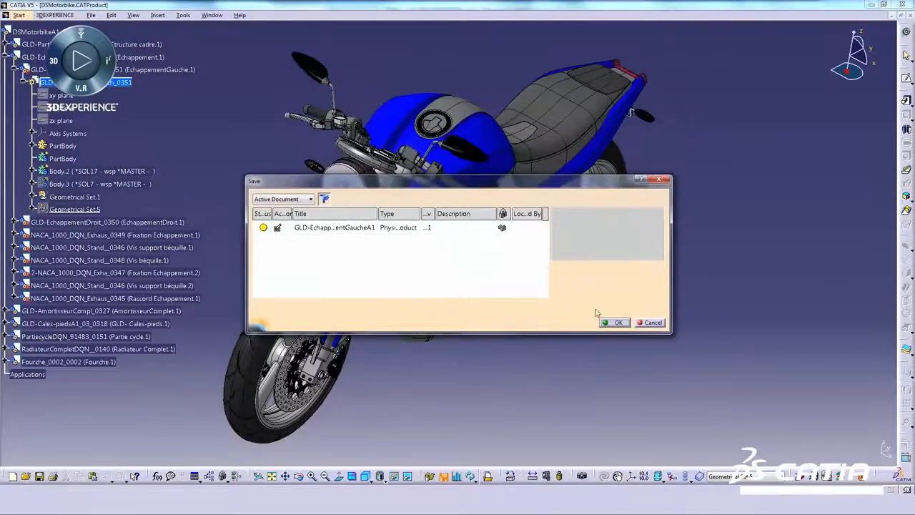
click(617, 323)
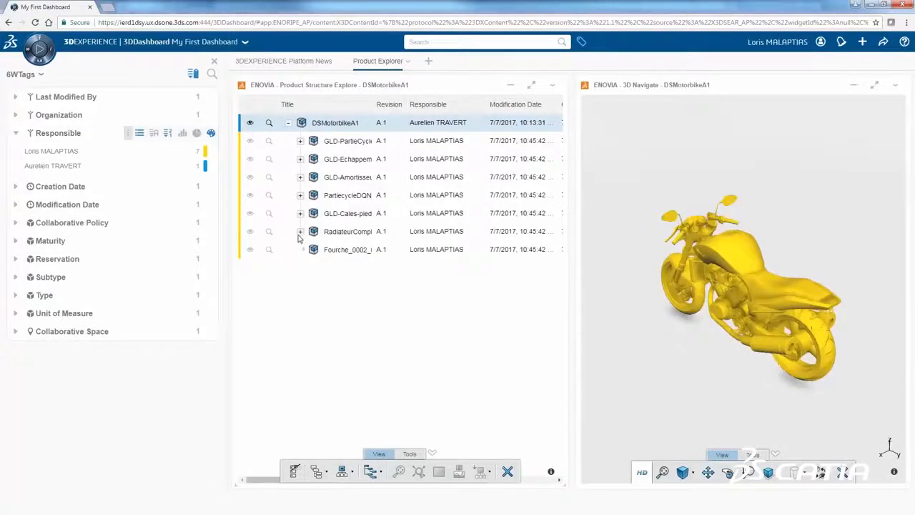
- Expand the GLD-Cales-pied footrest and radiator subassemblies to list their components
click(300, 231)
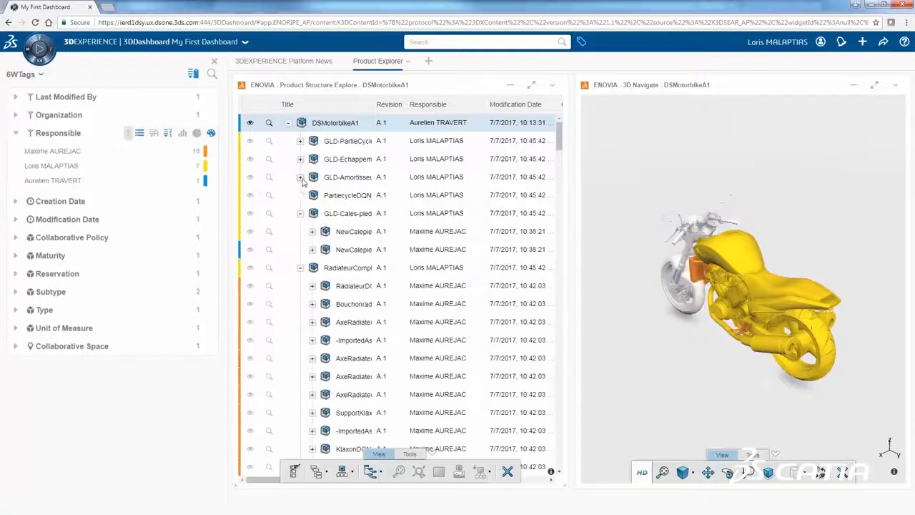
click(300, 141)
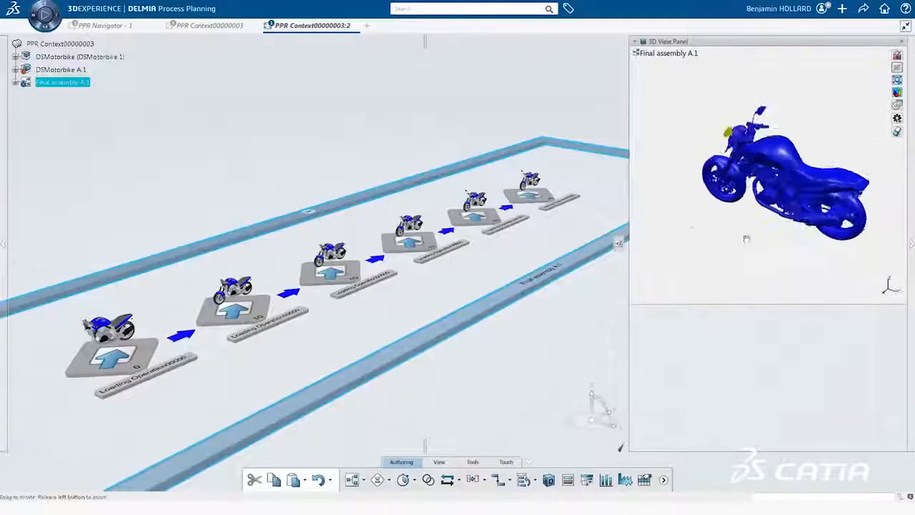
- Select Final assembly A.1 in the PPR tree to show it in the 3D View Panel
click(251, 314)
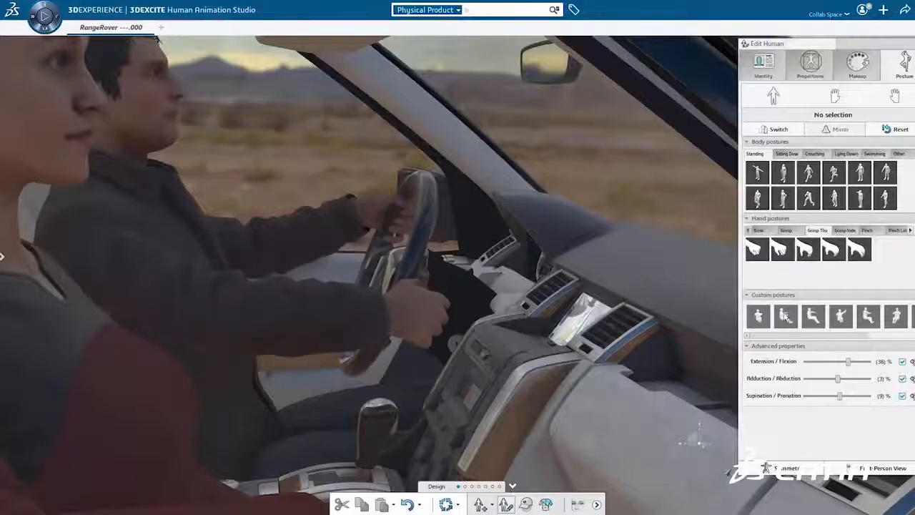
- Set the driver's right hand to a grasp posture on the gear lever
click(841, 315)
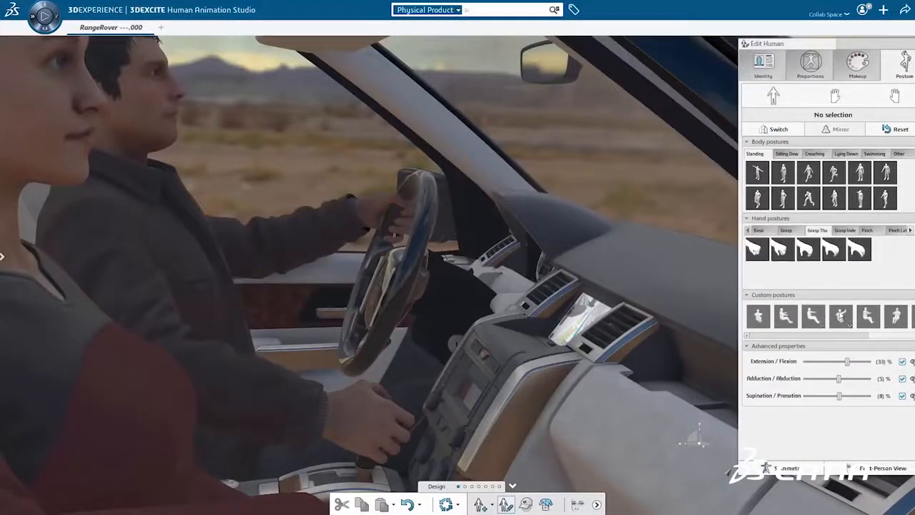
right_click(840, 315)
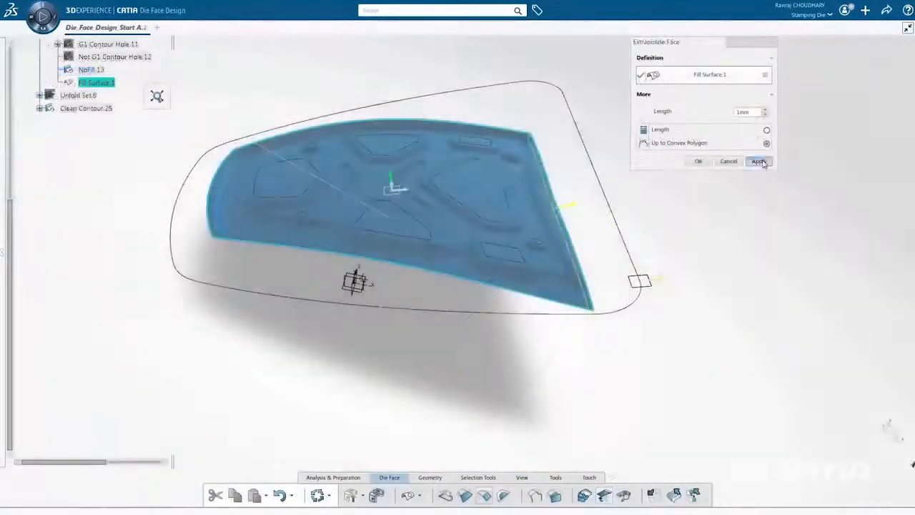
- Apply the Up to Convex Polygon extrapolation to Fill Surface.1
click(758, 161)
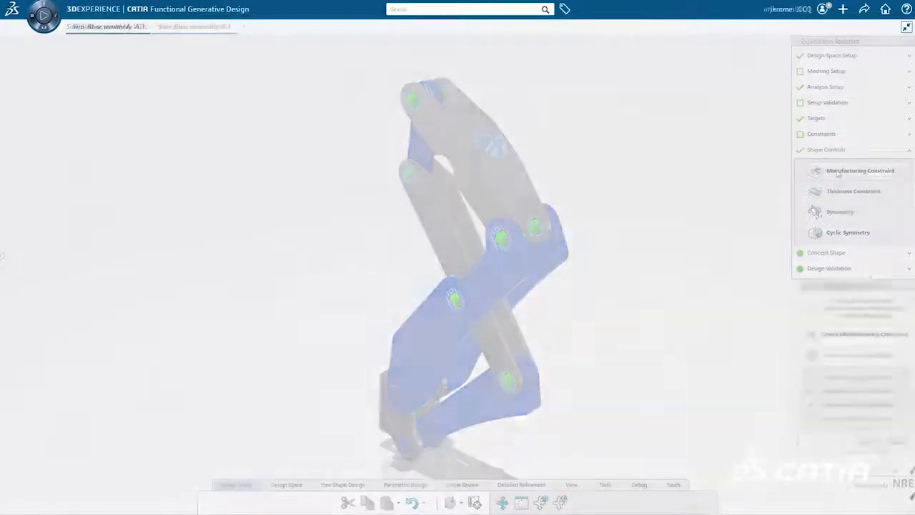
- Add a Manufacturing Constraint under Shape Controls in the Generative Assistant
click(860, 170)
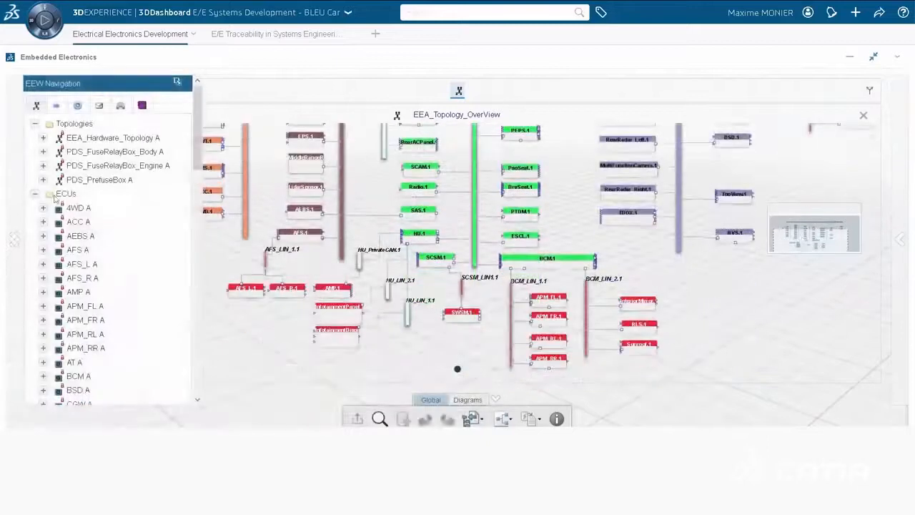
- Open EEA_Topology_OverView from EEW Navigation to display the topology diagram
click(65, 194)
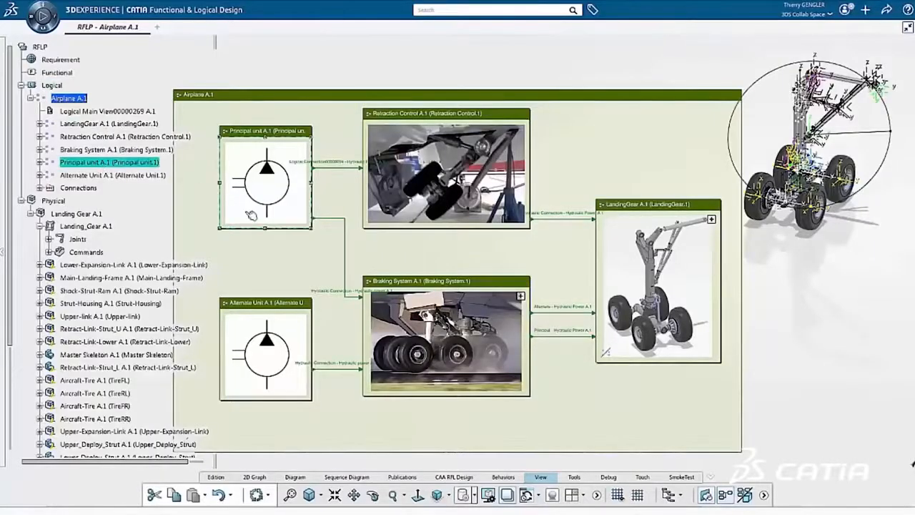
click(265, 355)
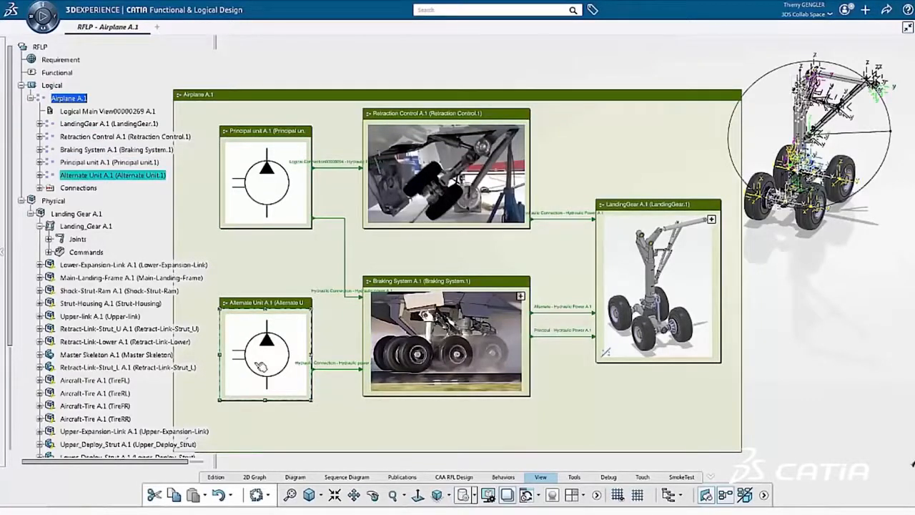
click(125, 136)
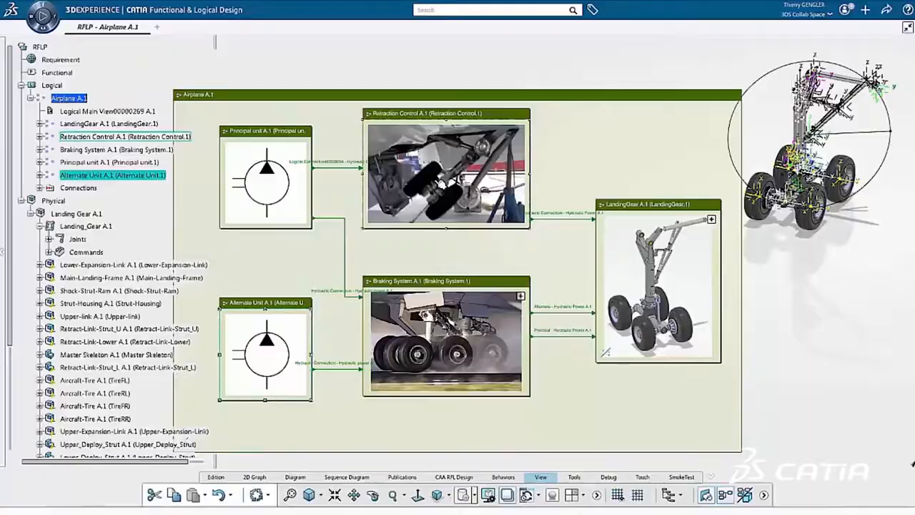